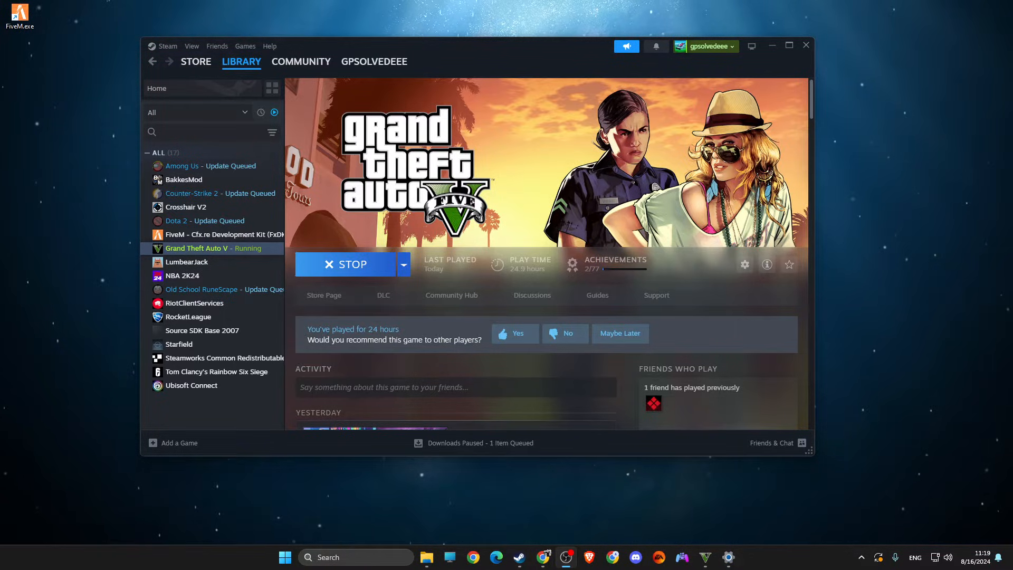
pyautogui.moveTo(697, 557)
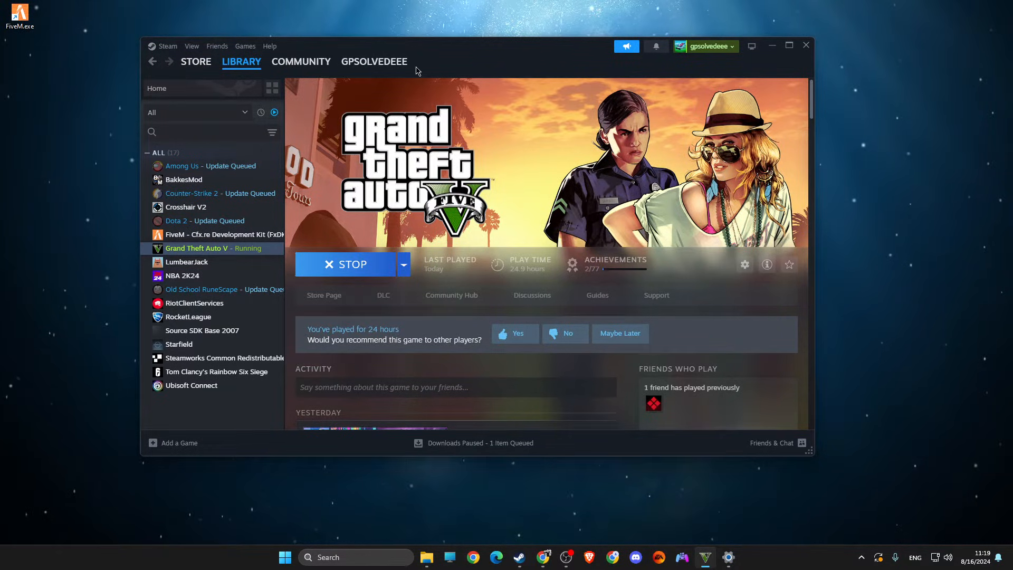
pyautogui.moveTo(490, 54)
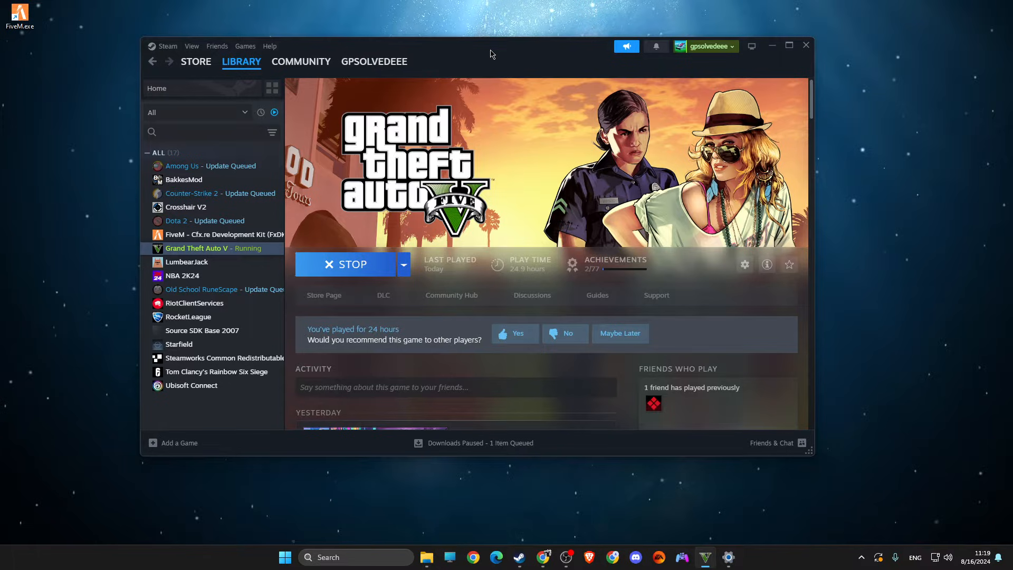
pyautogui.moveTo(387, 205)
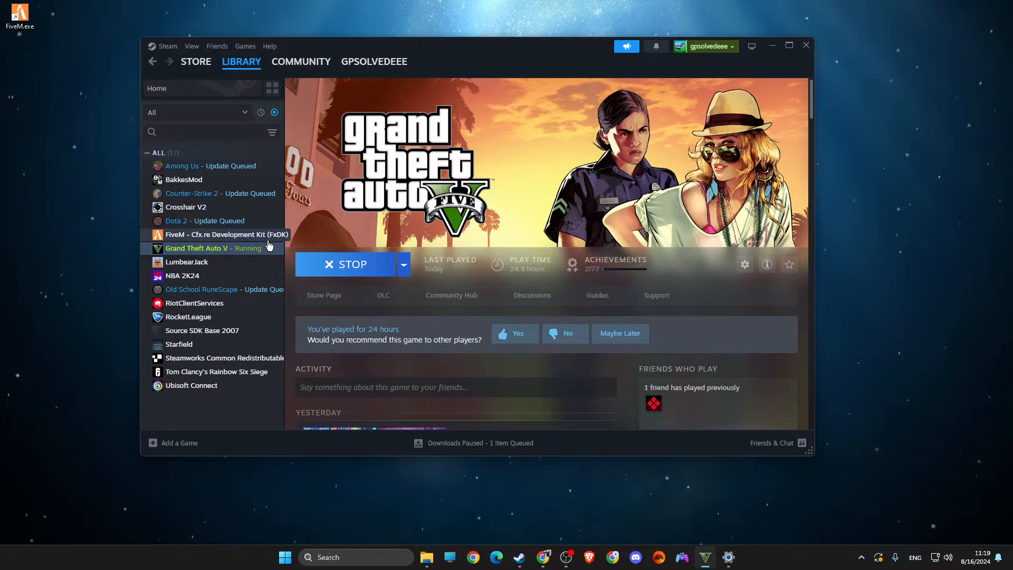
# Step: Show Grand Theft Auto V's install folder from Steam Properties, check its full path, then close the windows
pyautogui.rightClick(196, 248)
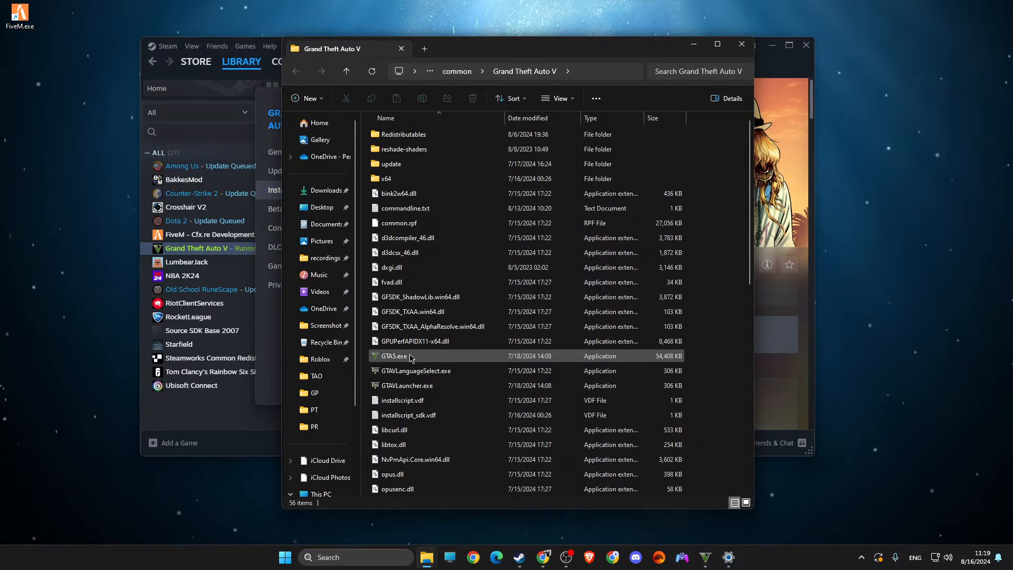
pyautogui.moveTo(394, 356)
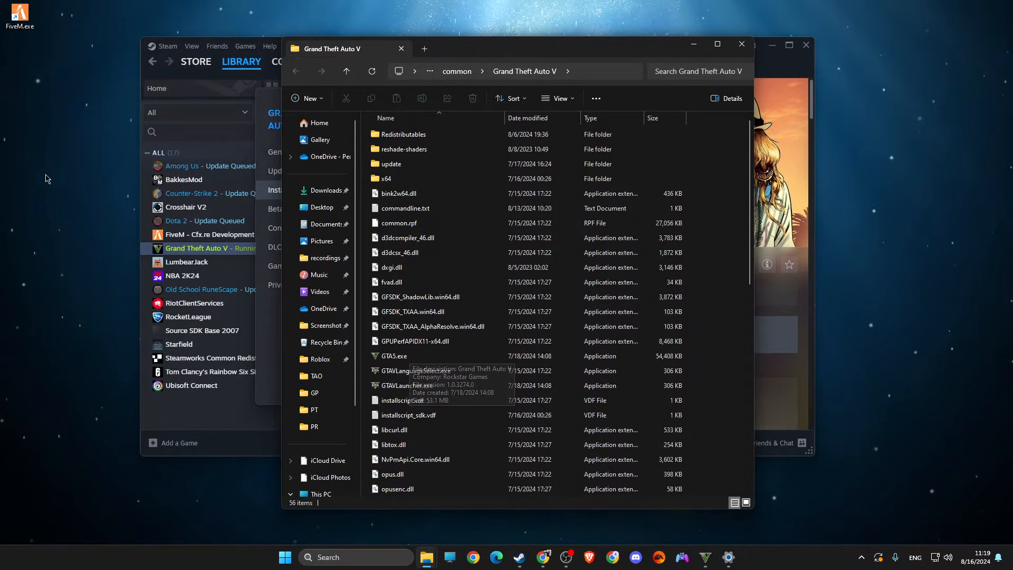
pyautogui.moveTo(464, 509)
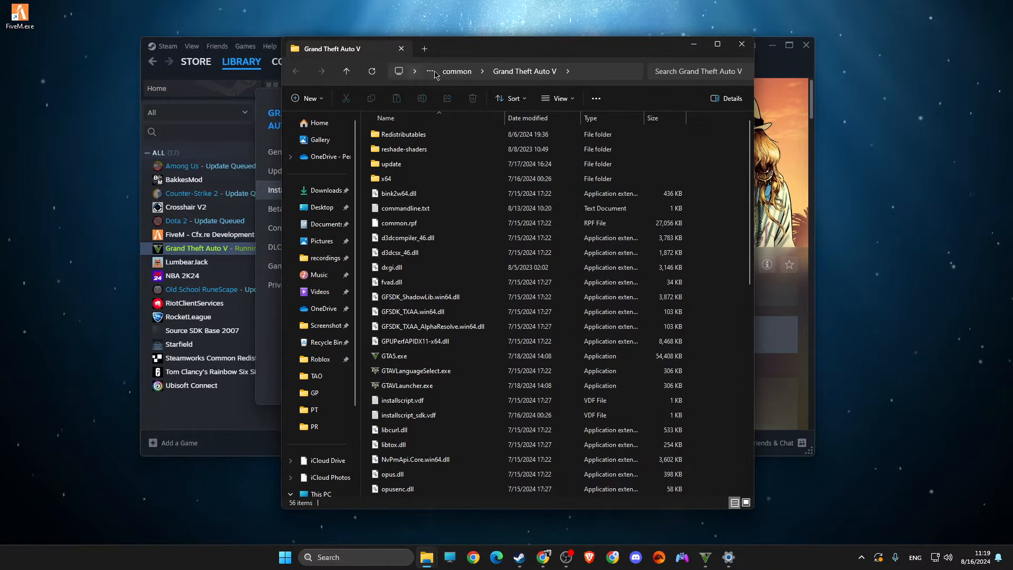
pyautogui.click(503, 71)
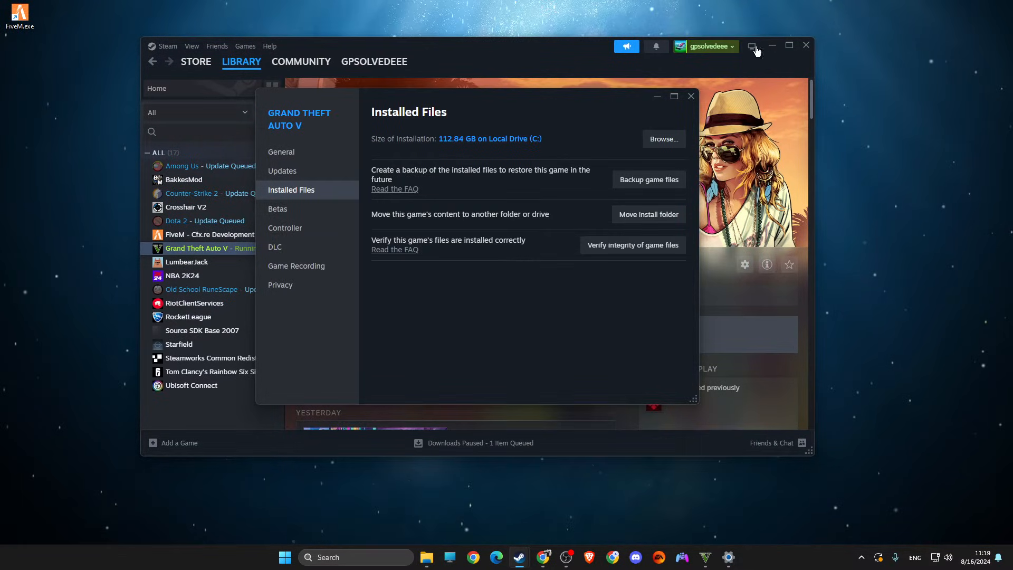
pyautogui.click(771, 46)
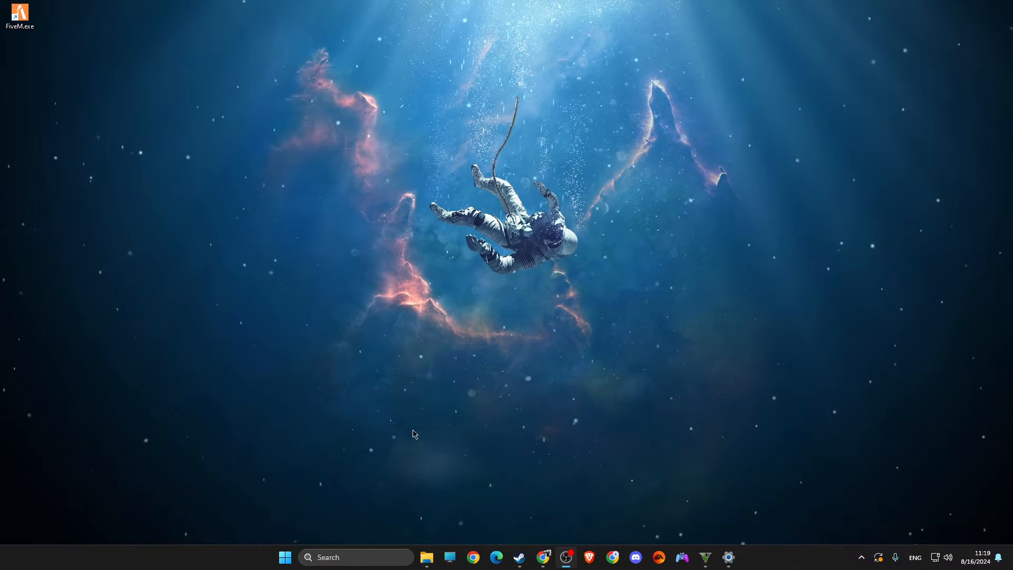
# Step: Go to FiveM.exe's file location on drive D and enter FiveM Application Data
pyautogui.rightClick(20, 13)
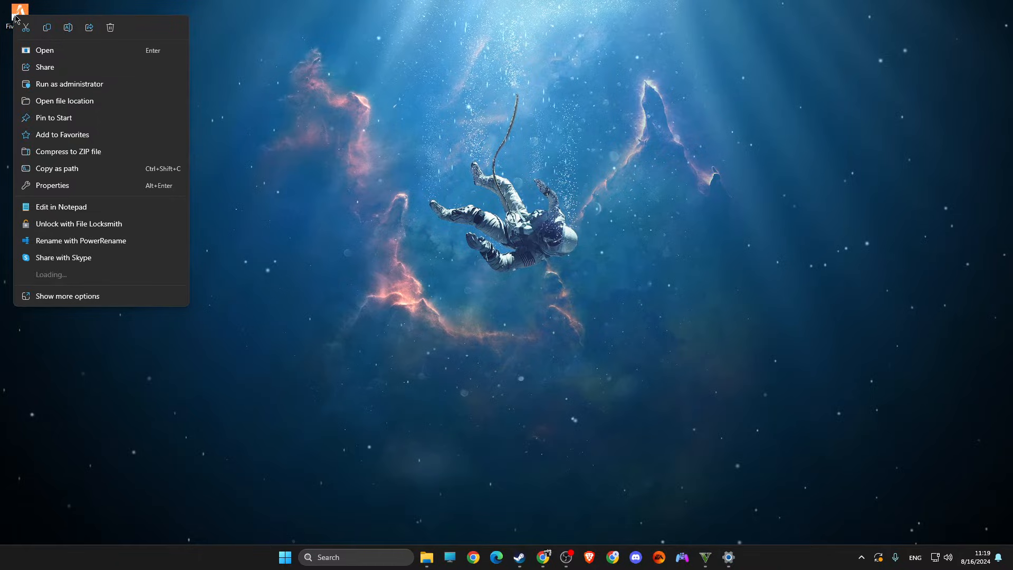
pyautogui.click(65, 101)
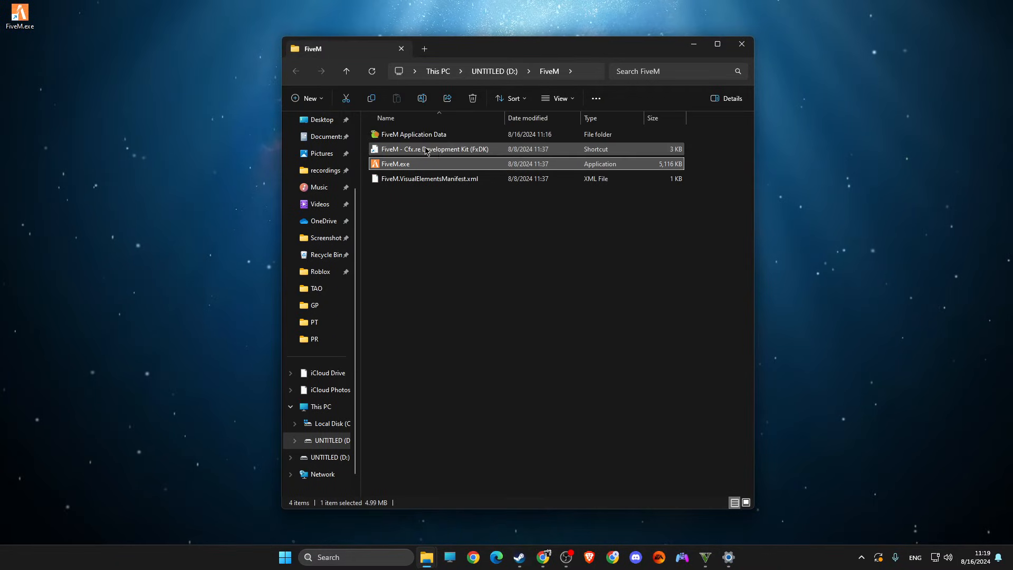
pyautogui.doubleClick(414, 135)
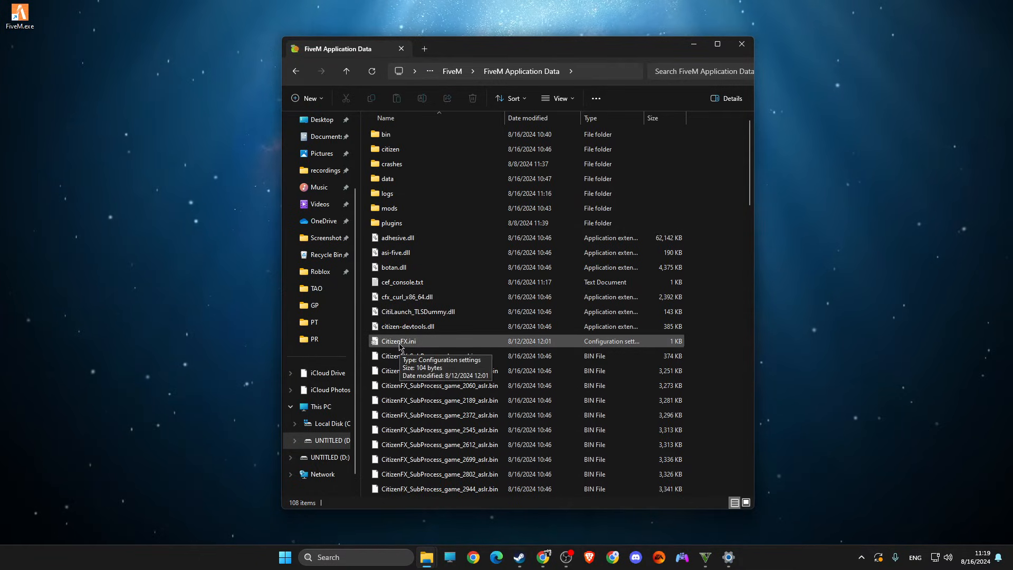
# Step: Select CitizenFX.ini in the FiveM Application Data file list
pyautogui.click(399, 340)
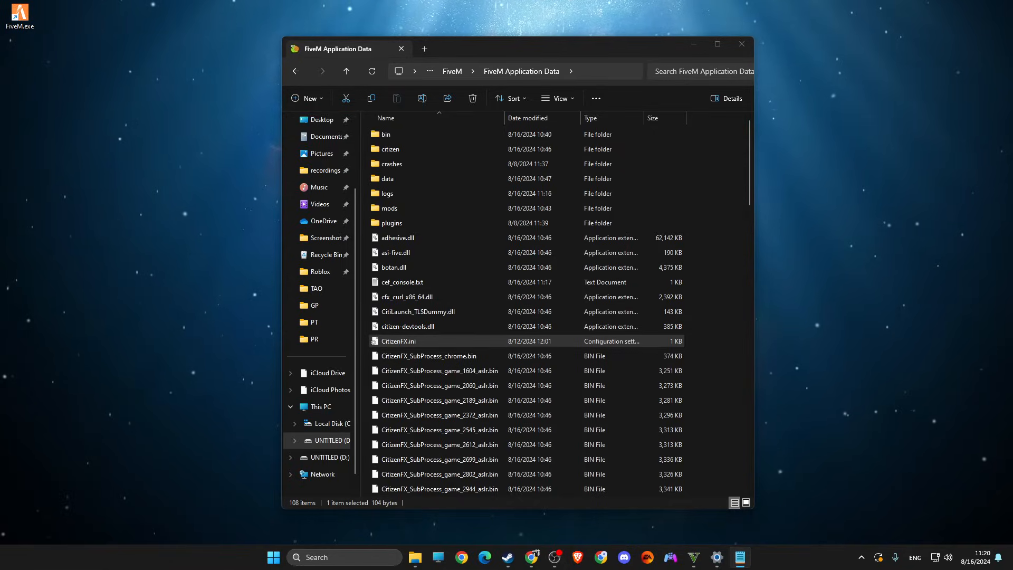
# Step: Open CitizenFX.ini, verify IVPath targets Steam's Grand Theft Auto V folder, then close Notepad and Explorer
pyautogui.doubleClick(398, 340)
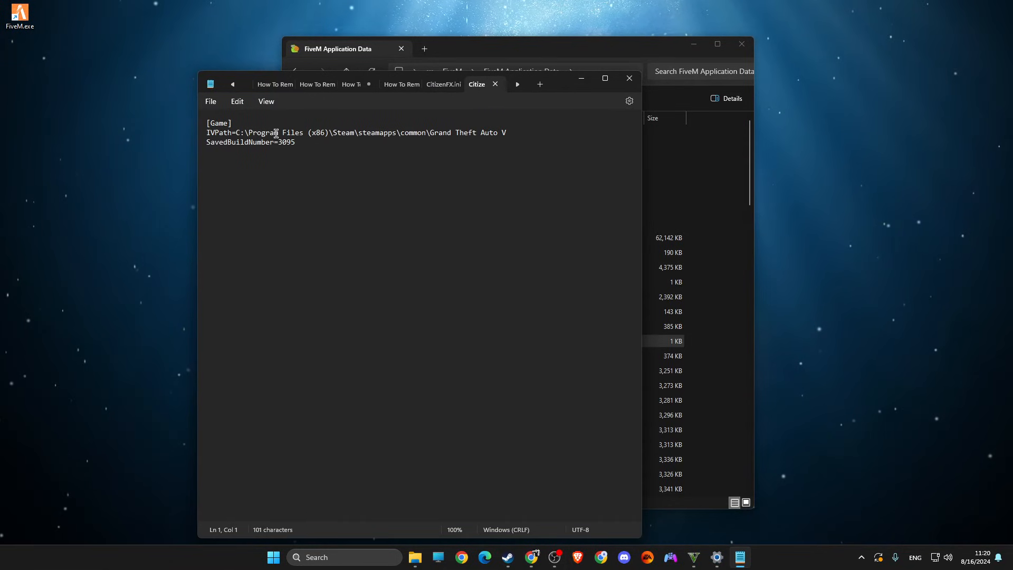
pyautogui.moveTo(245, 132); pyautogui.dragTo(293, 142)
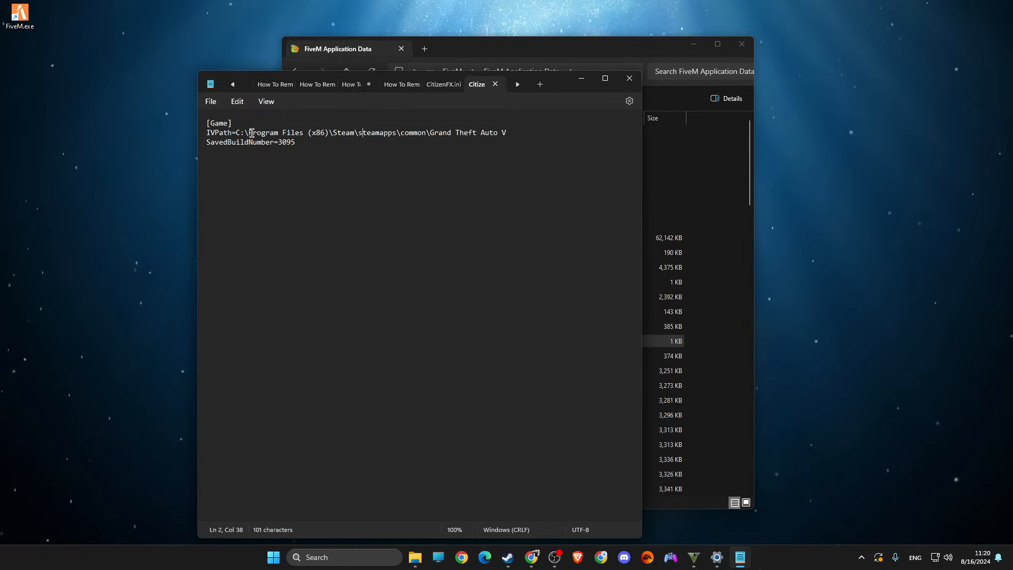
pyautogui.moveTo(248, 132); pyautogui.dragTo(507, 133)
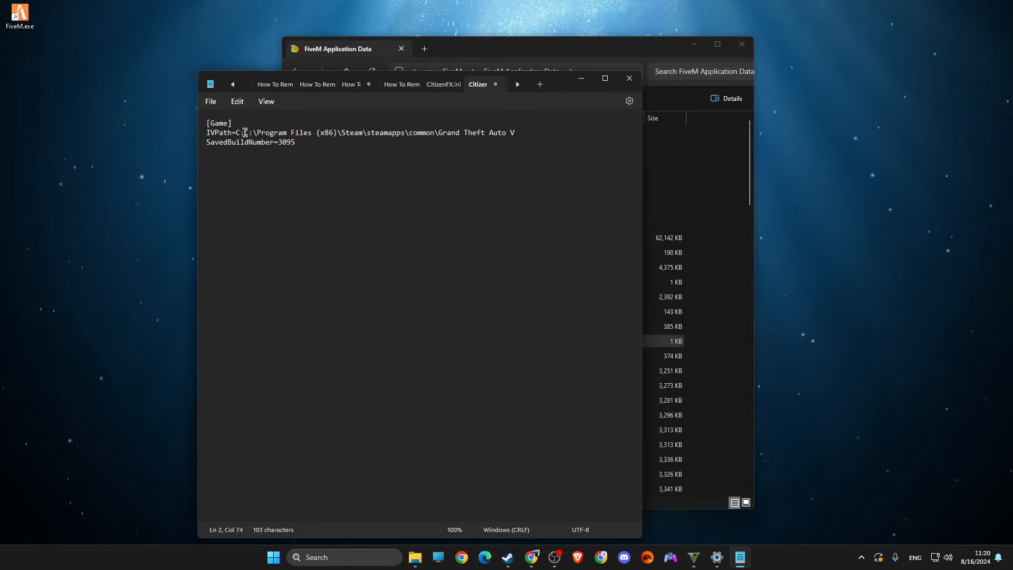
pyautogui.press('Backspace')
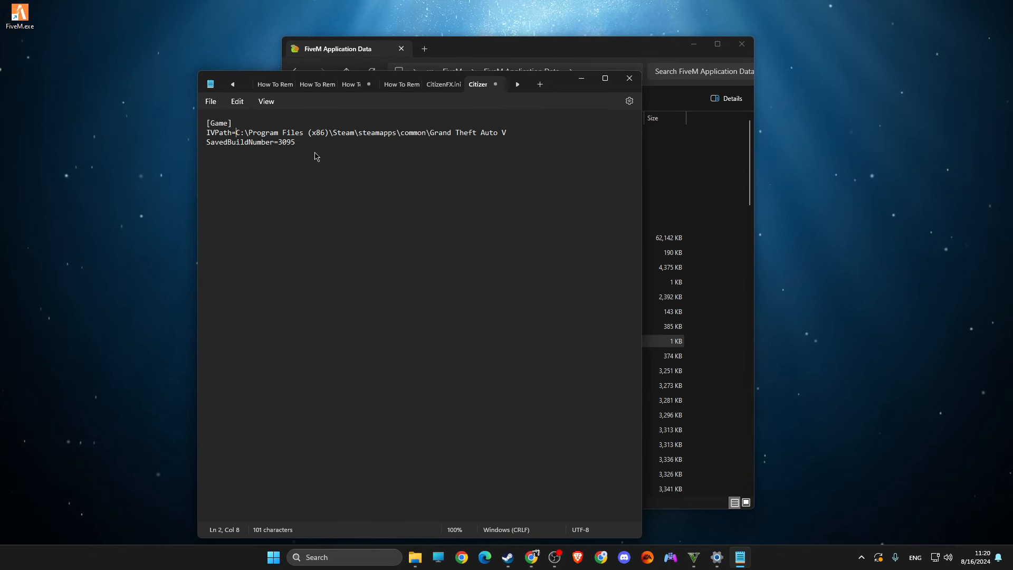
pyautogui.click(211, 101)
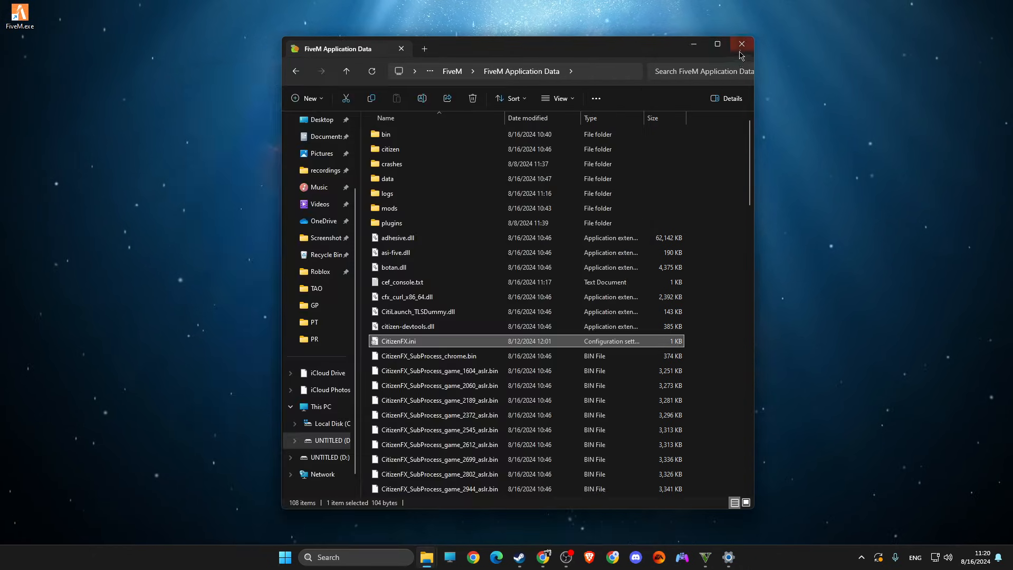
pyautogui.click(741, 43)
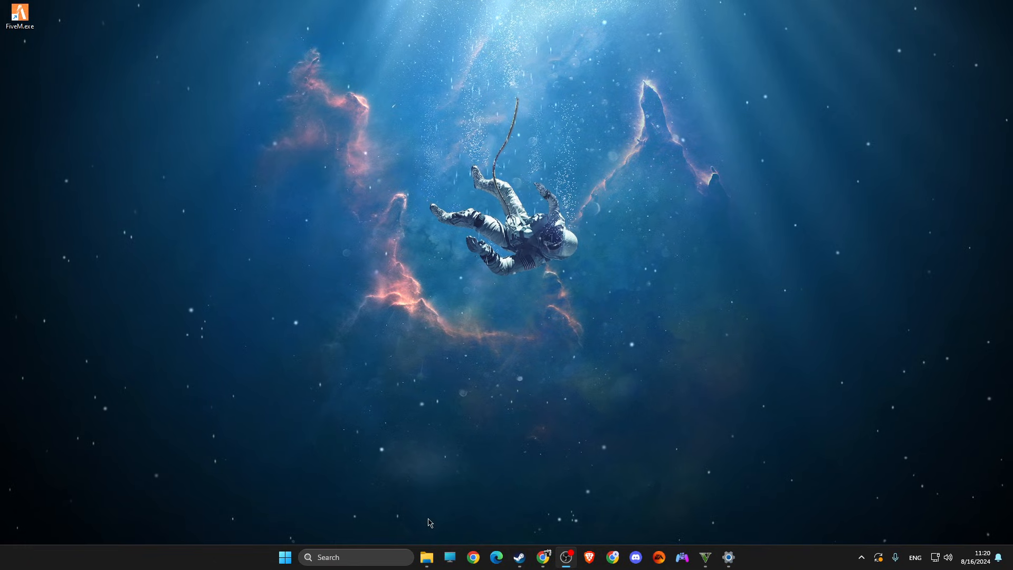